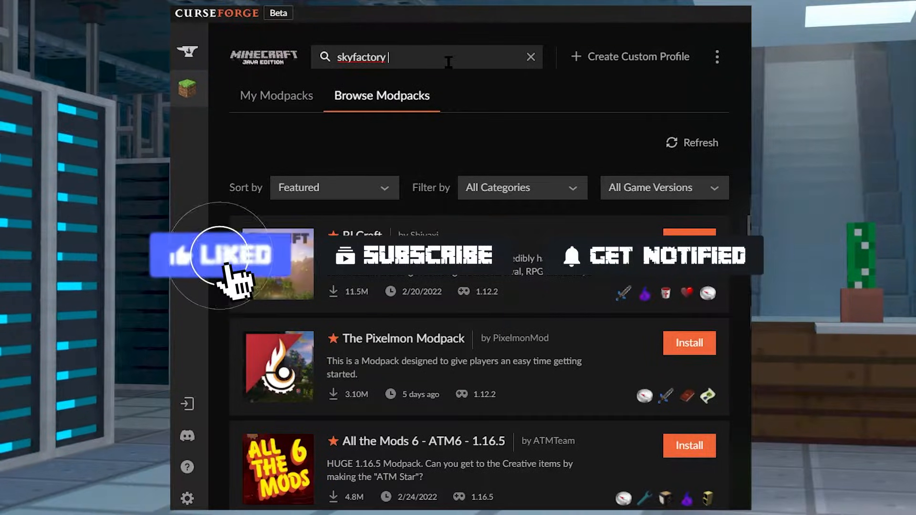
Search CurseForge for skyfactory and open the SkyFactory 4 modpack's Versions list
key(Return)
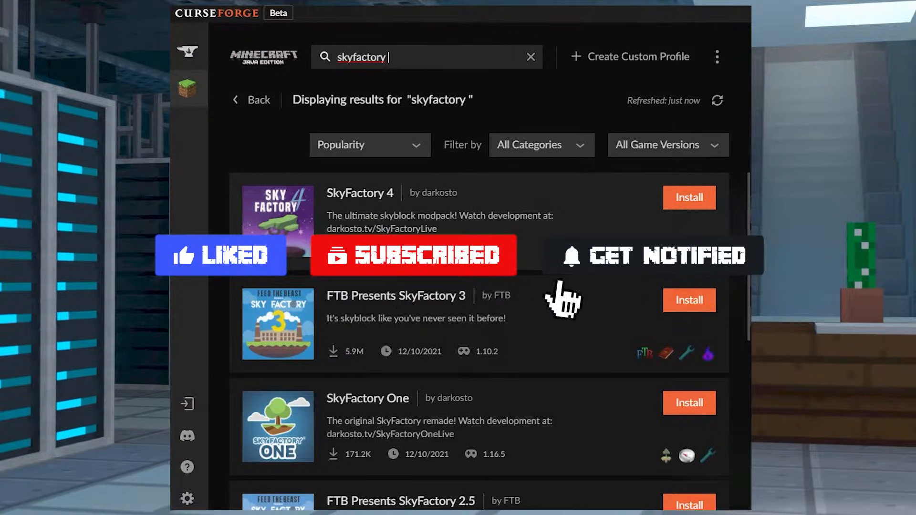
click(361, 193)
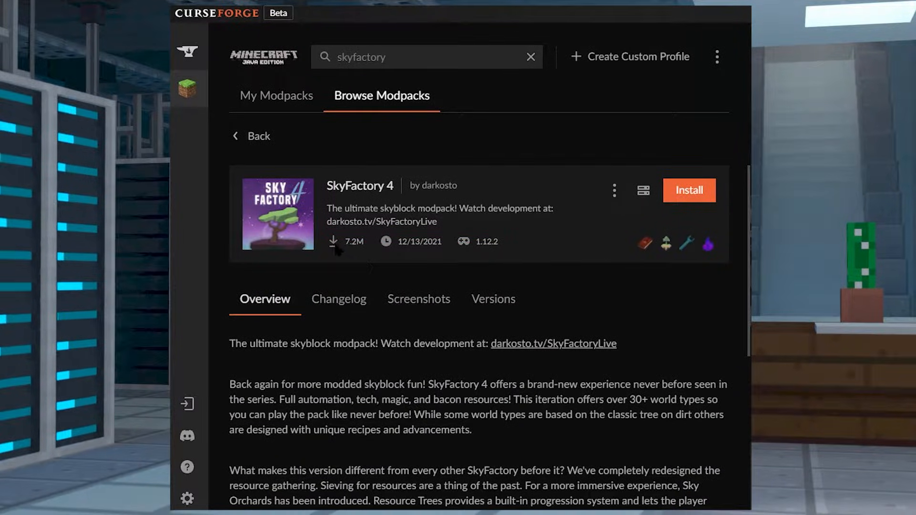
mouse_move(385, 241)
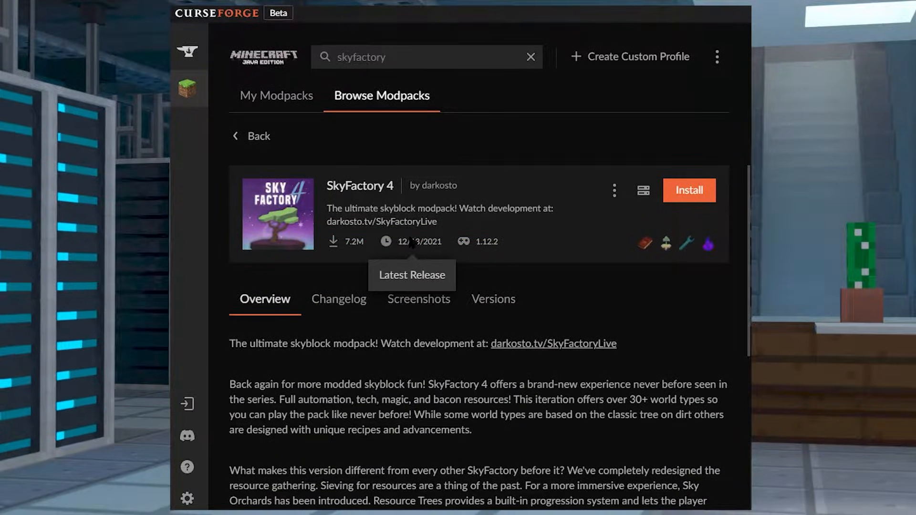
click(493, 299)
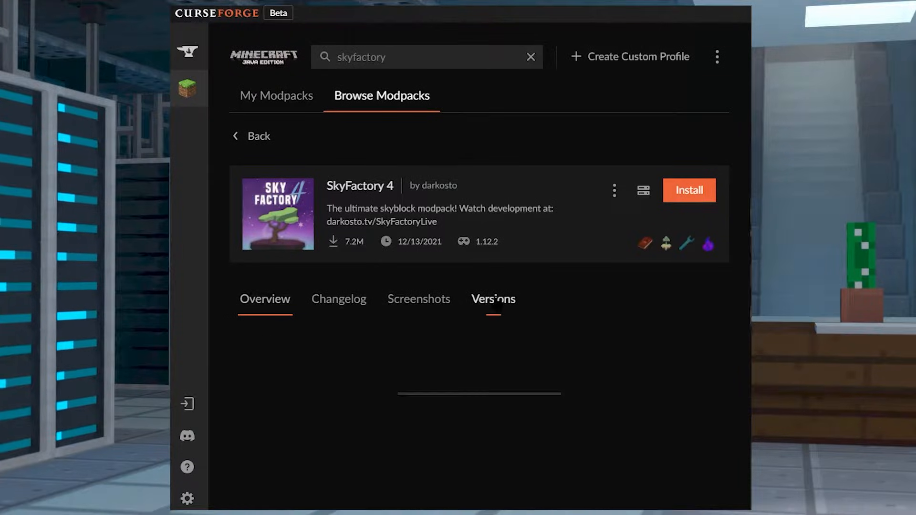
click(493, 299)
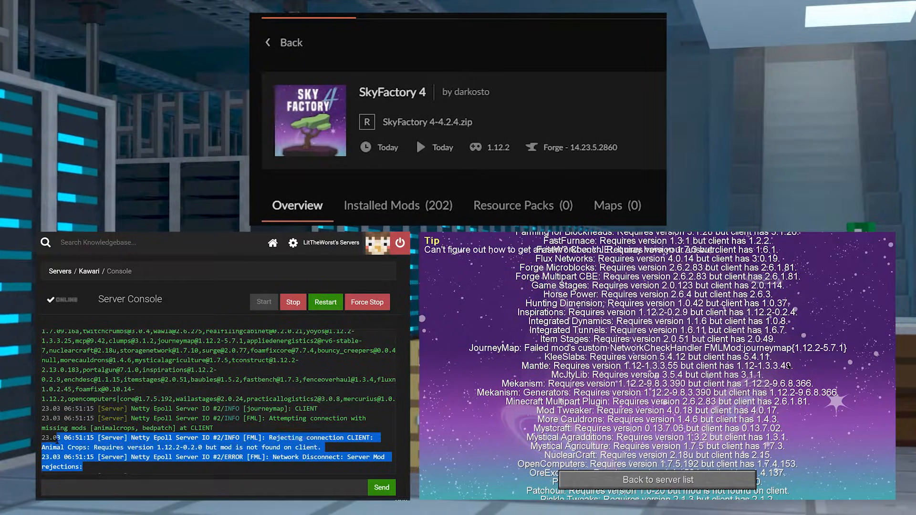
mouse_move(367, 147)
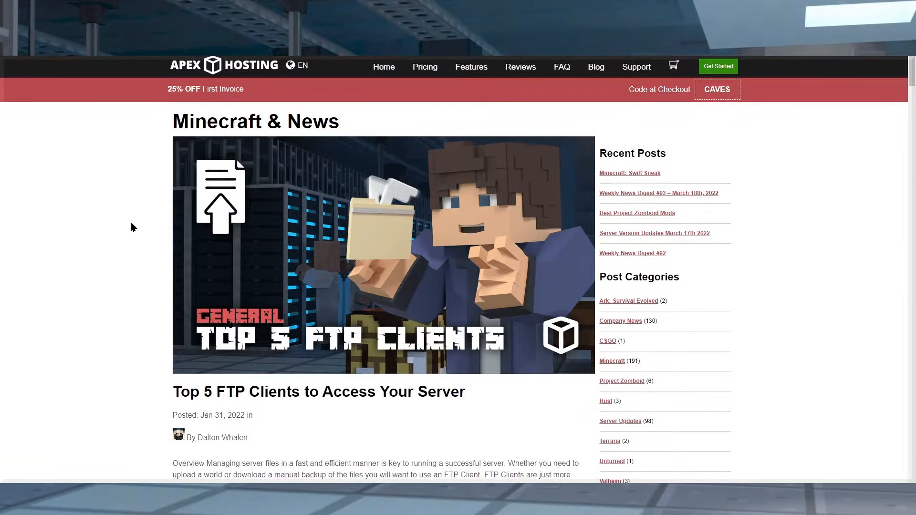
Scroll the Apex Hosting FTP connection guide down to its FTP client section
scroll(down, 3)
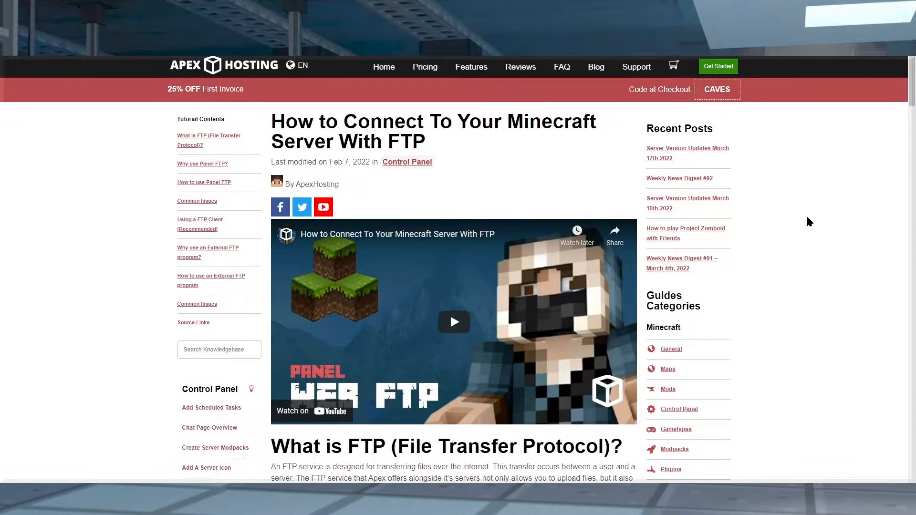
scroll(down, 3)
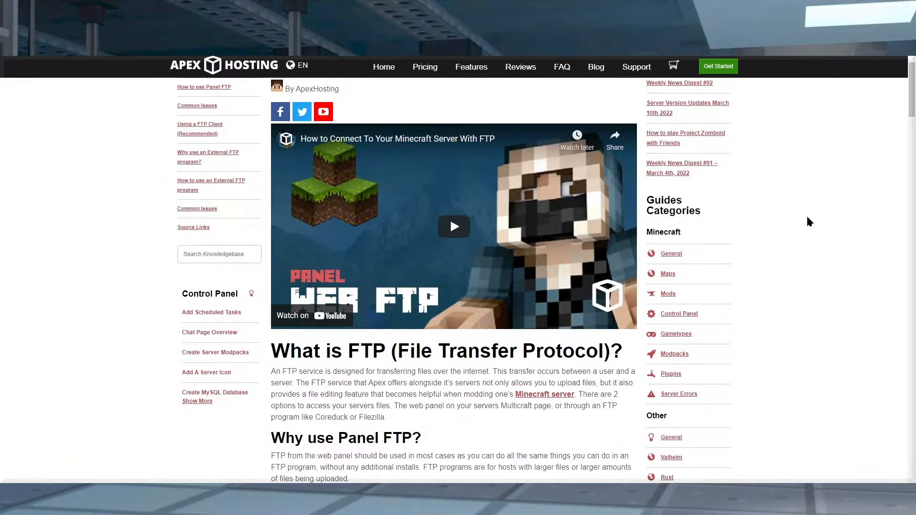
scroll(down, 3)
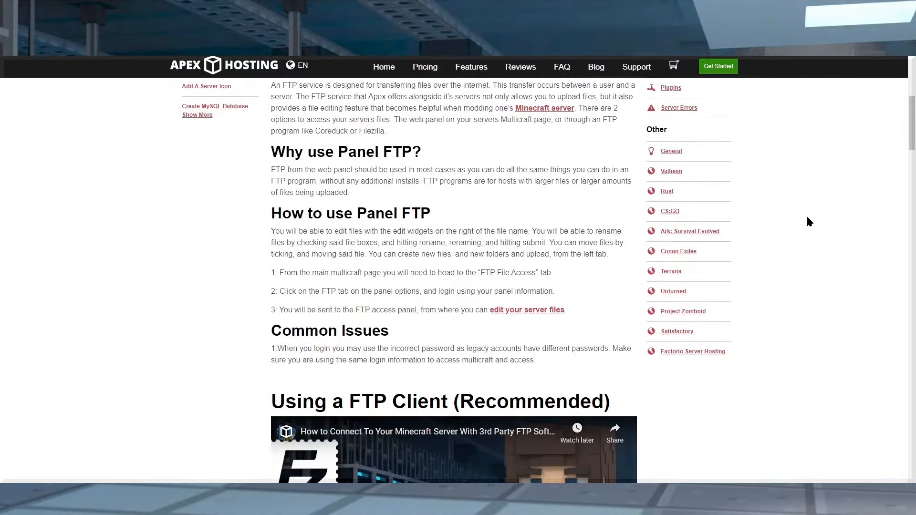
scroll(down, 3)
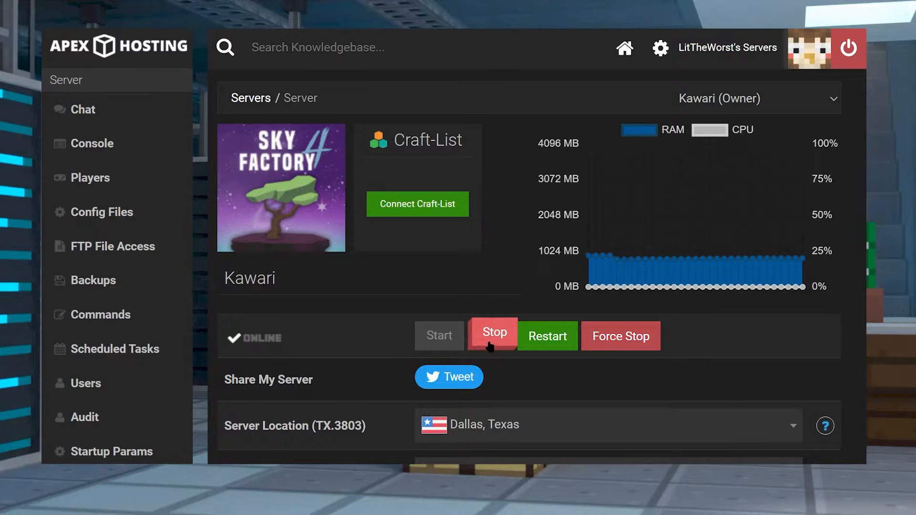
mouse_move(494, 336)
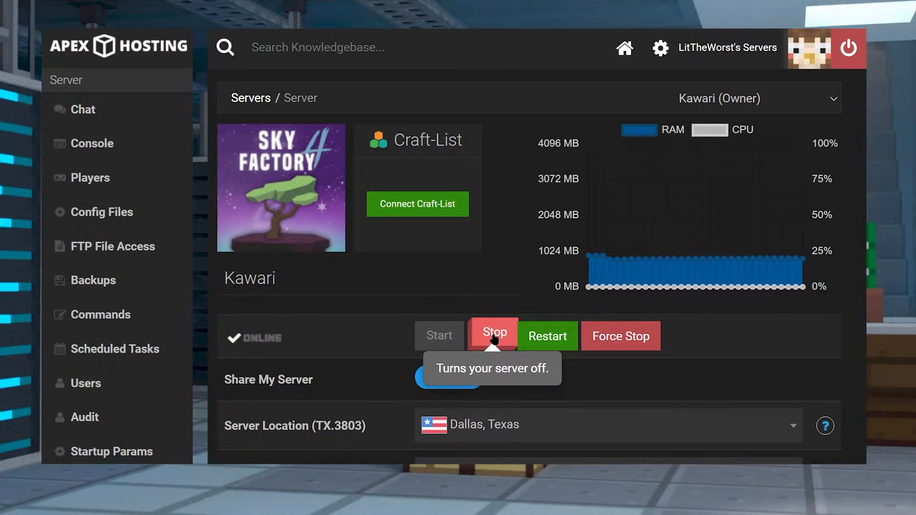
Stop the Kawari SkyFactory server from its Apex panel page
click(493, 336)
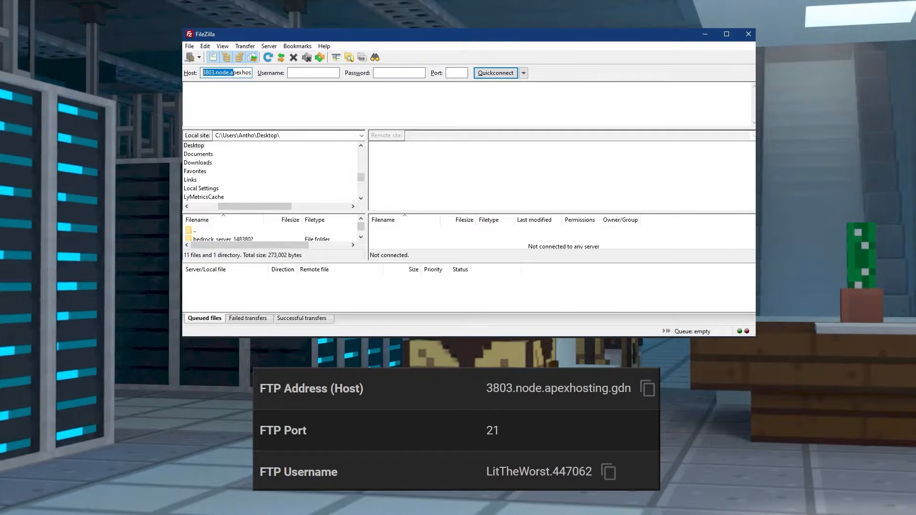
text(LitTheWorst.447062)
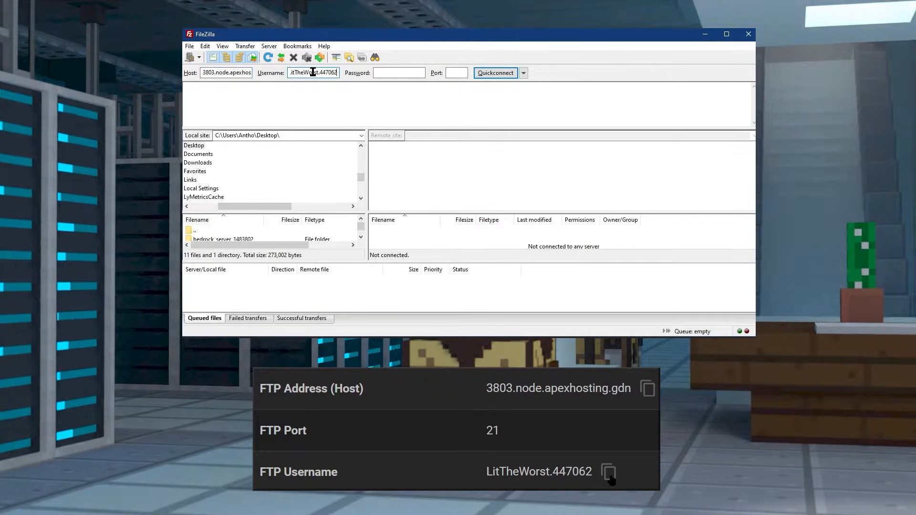
click(398, 73)
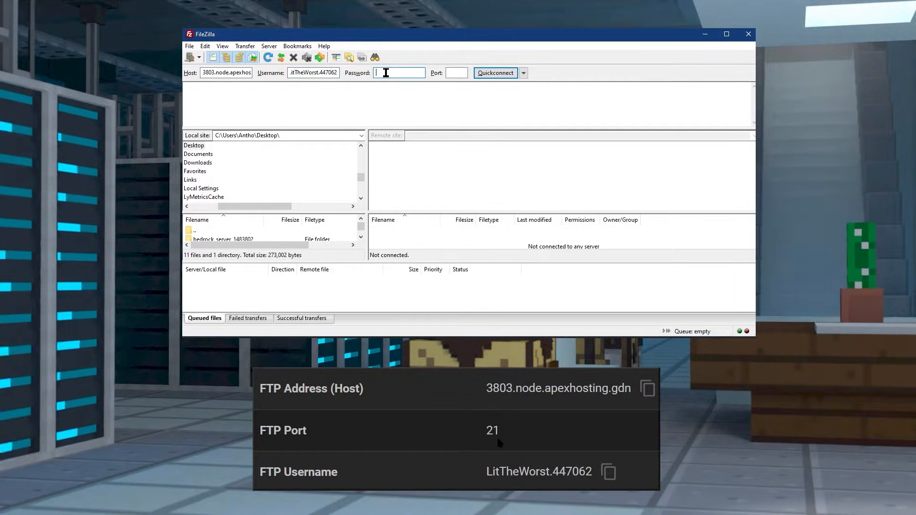
text(password)
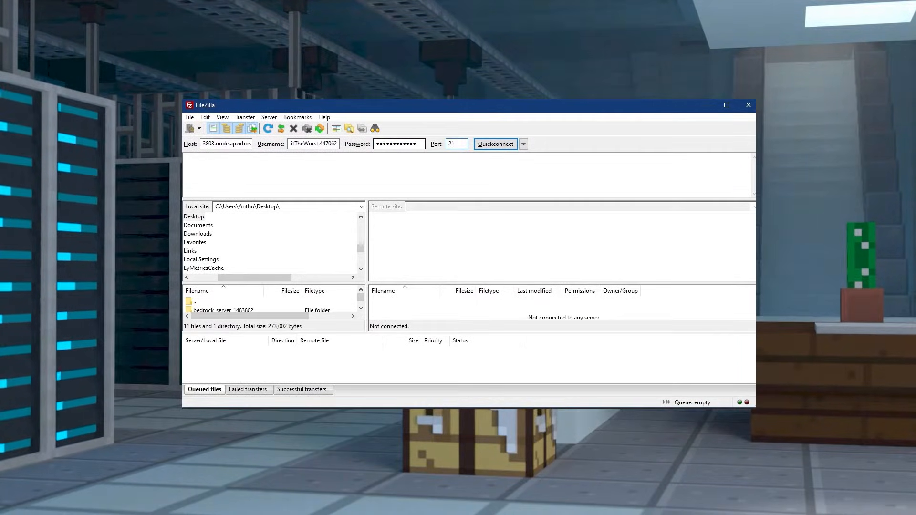
click(495, 144)
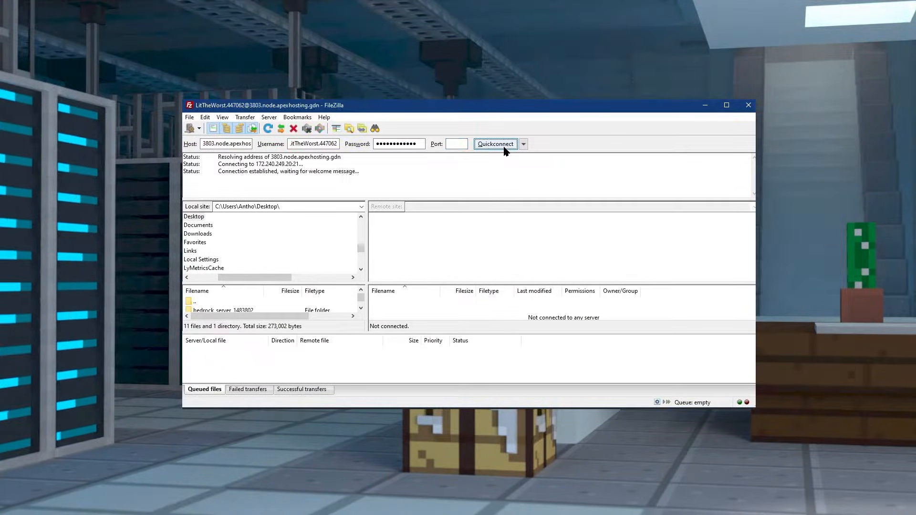
click(495, 143)
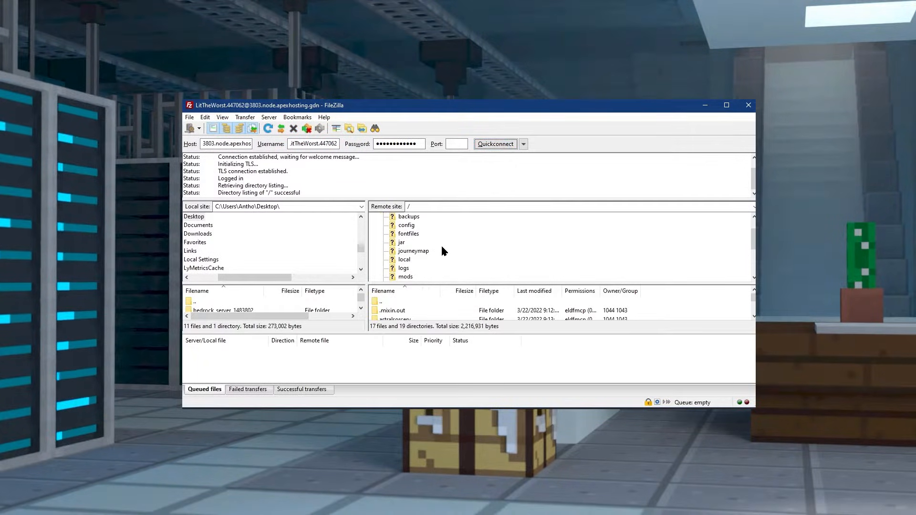
scroll(down, 3)
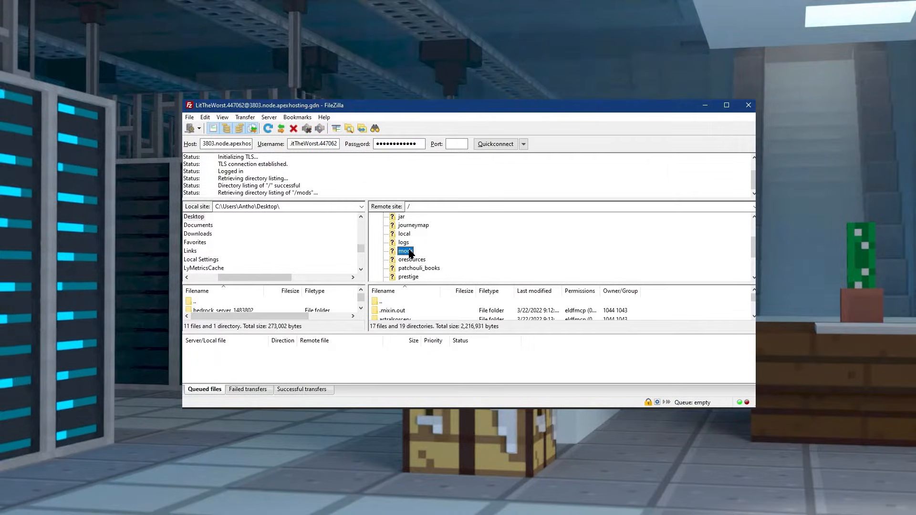
double_click(406, 250)
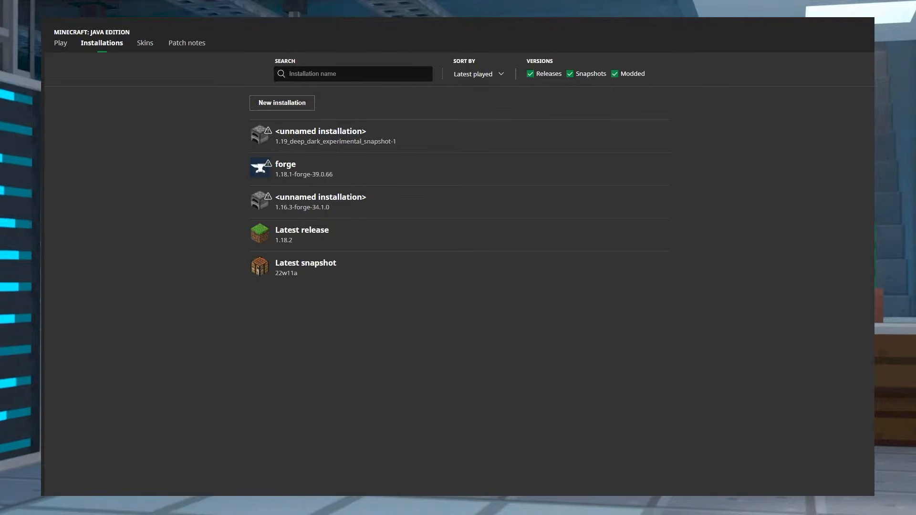
mouse_move(600, 221)
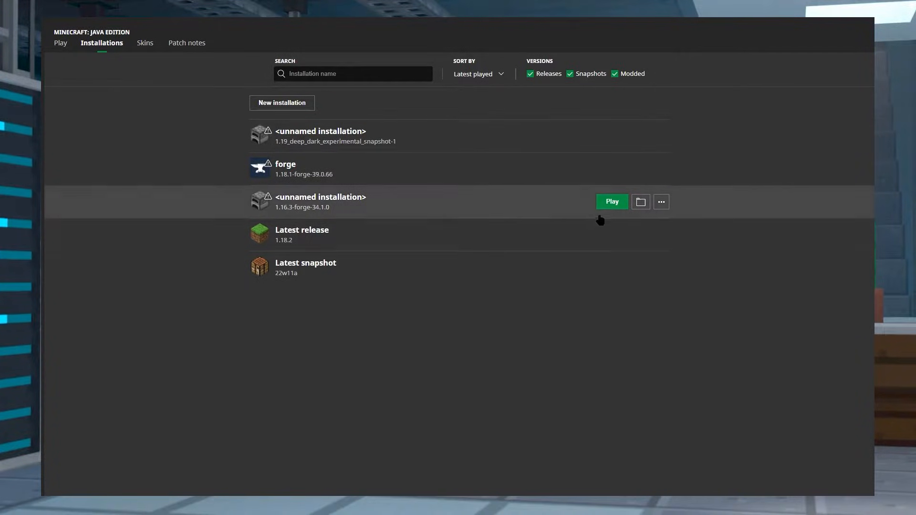
Open the game folder of the 1.16.3 forge installation from the Installations list
click(640, 202)
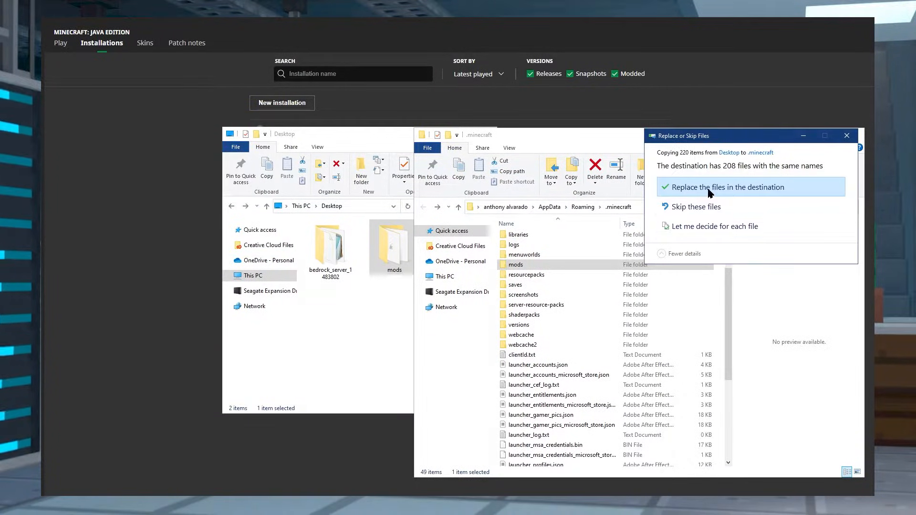
Overwrite the same-named files in .minecraft with the Desktop mods folder
click(726, 187)
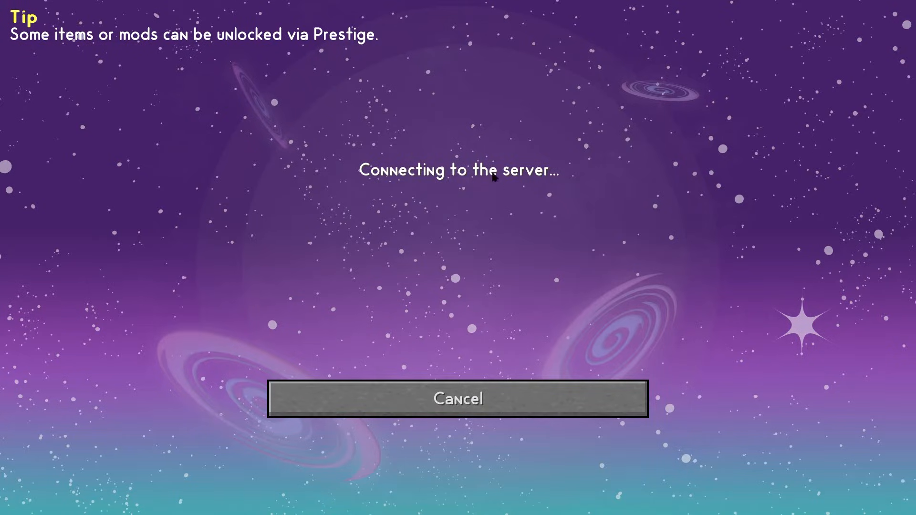
mouse_move(531, 149)
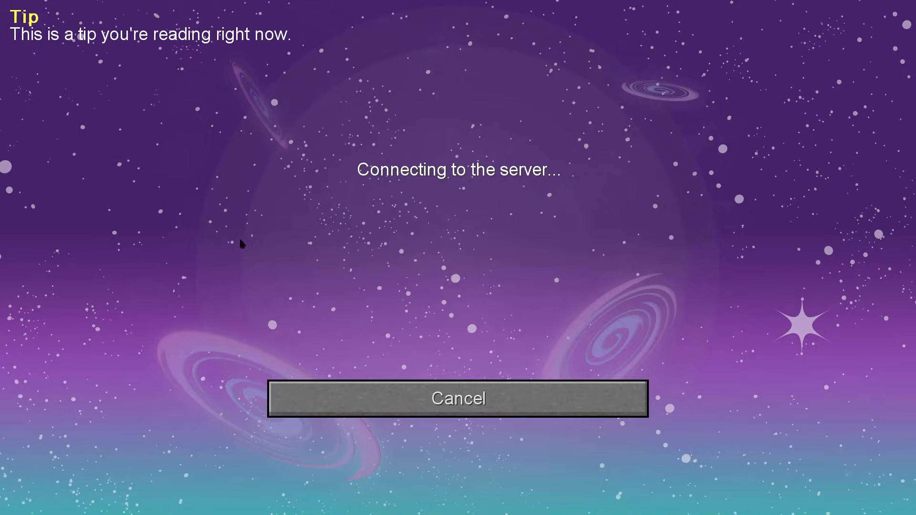
mouse_move(715, 239)
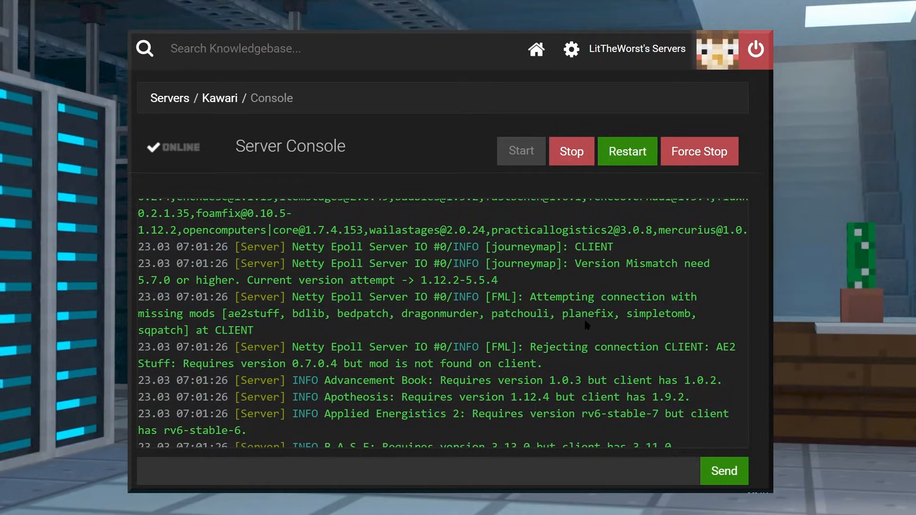
Scroll through the Kawari console log of missing and outdated mod rejections
scroll(down, 3)
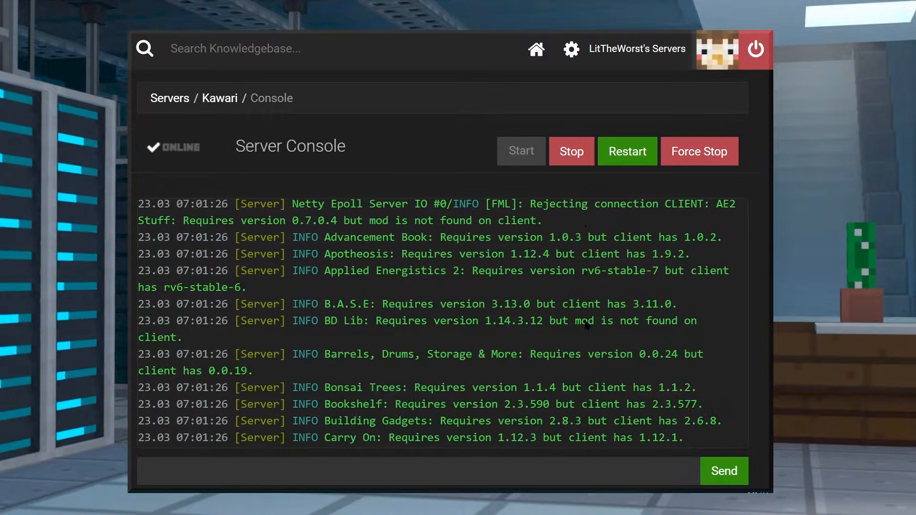
scroll(down, 3)
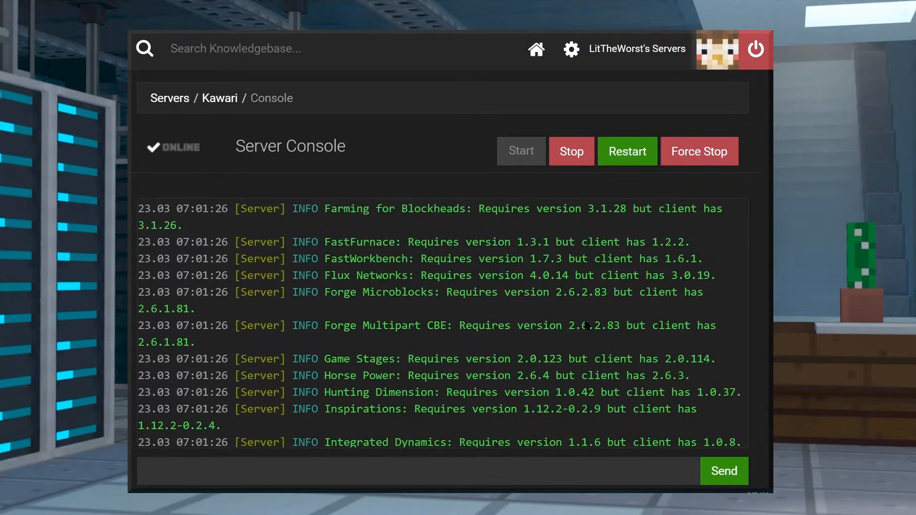
scroll(down, 3)
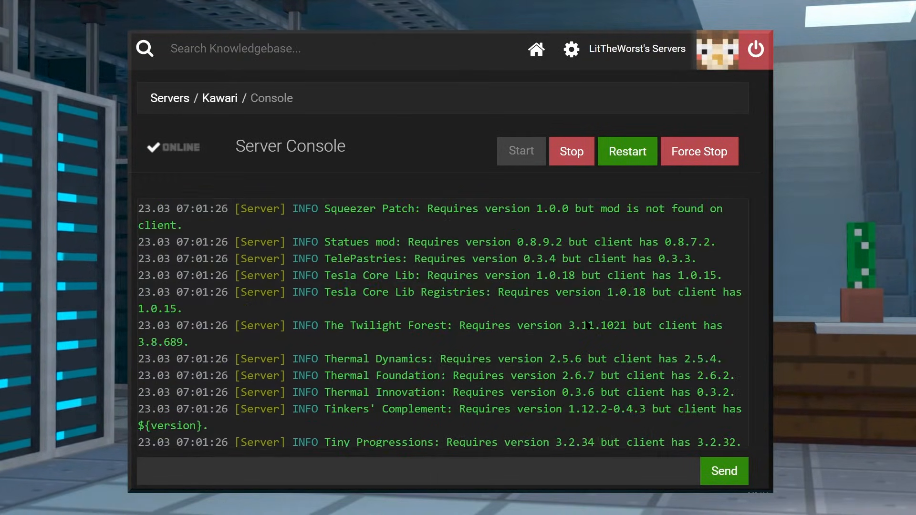
scroll(up, 3)
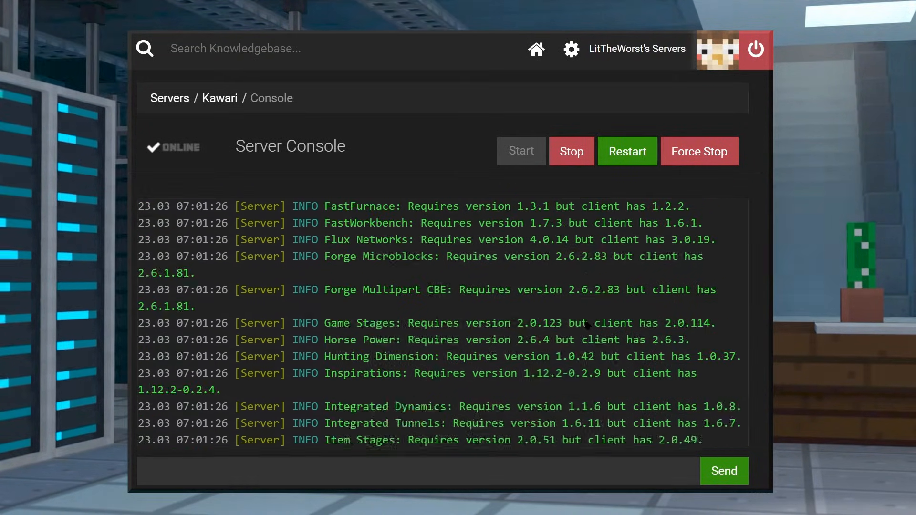
scroll(down, 3)
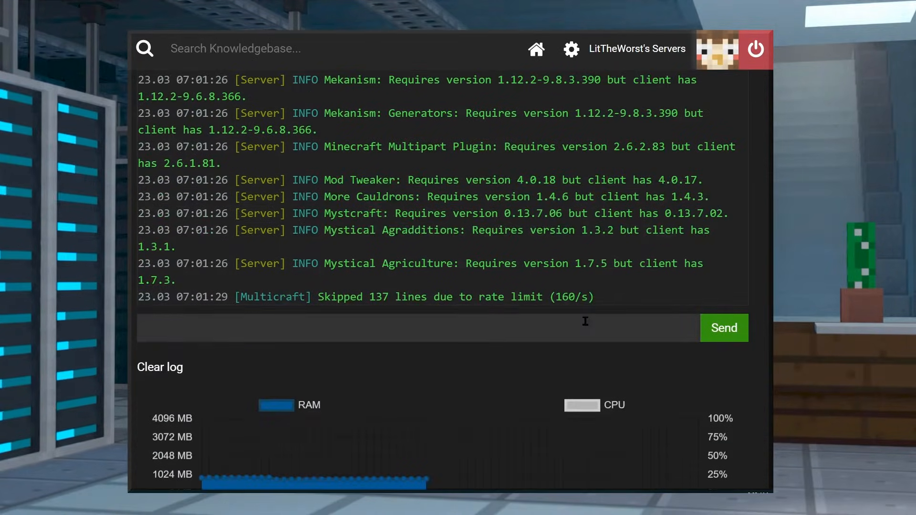
scroll(up, 3)
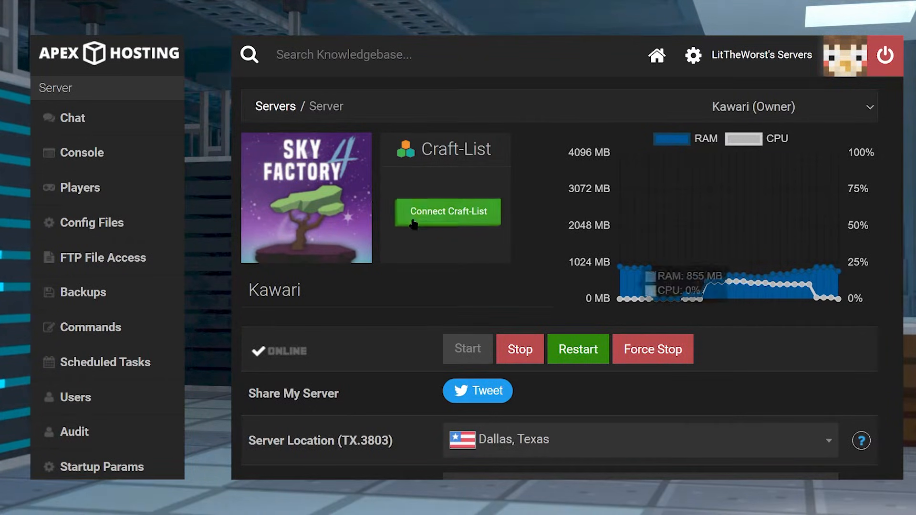
mouse_move(521, 349)
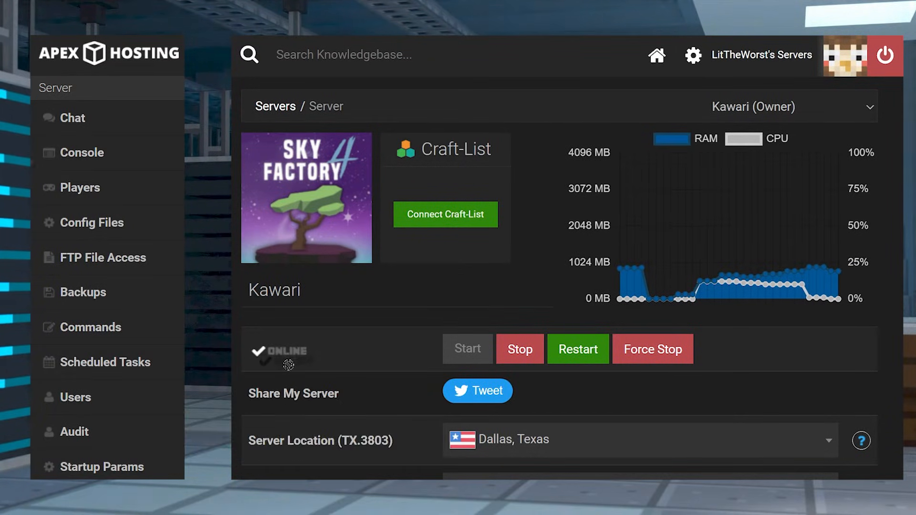
mouse_move(521, 349)
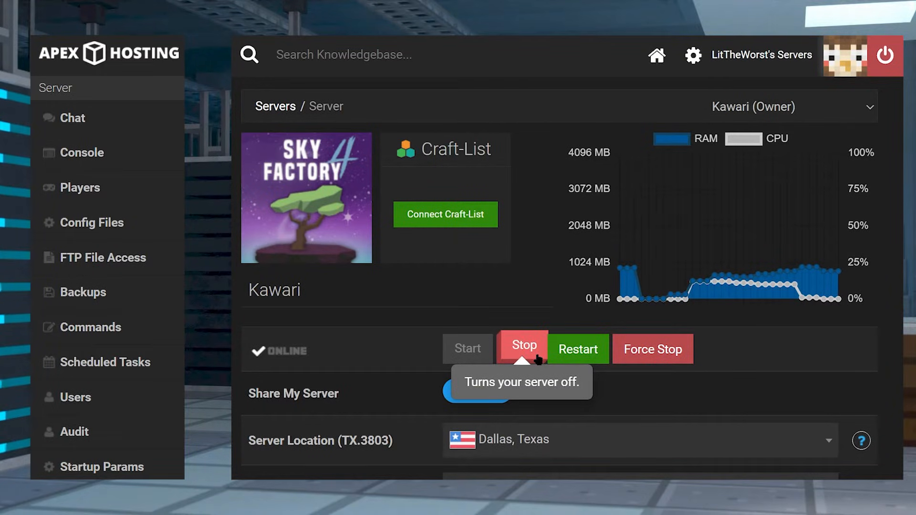
mouse_move(269, 323)
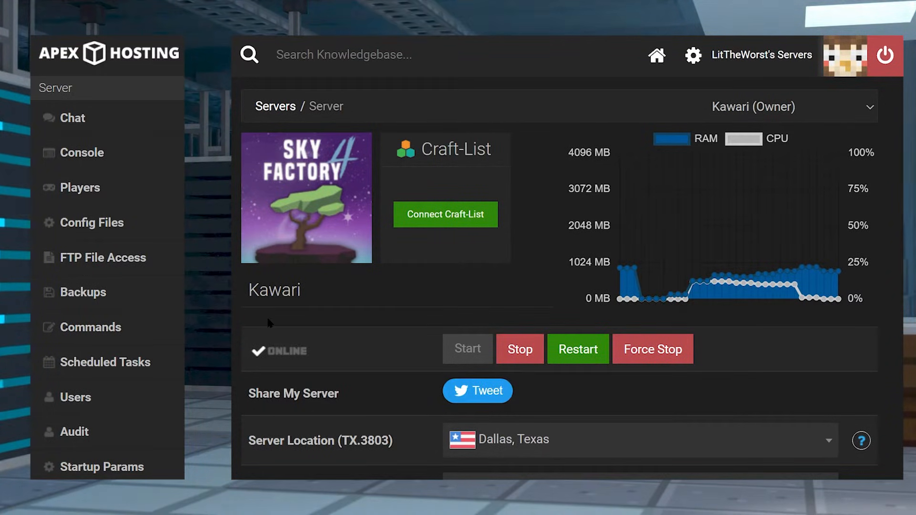
Stop the Kawari server and wait for its status to read OFFLINE
click(517, 349)
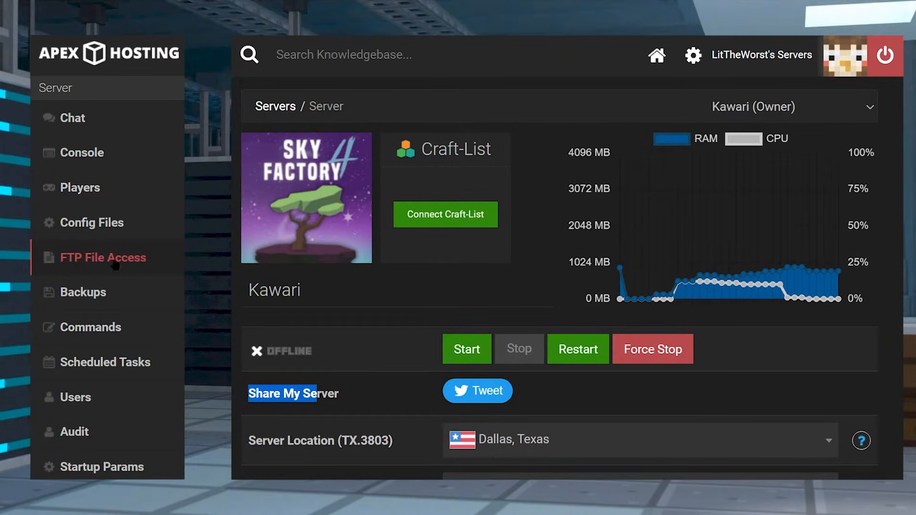
Log in to FTP File Access and tick the jar and mods folders
click(103, 258)
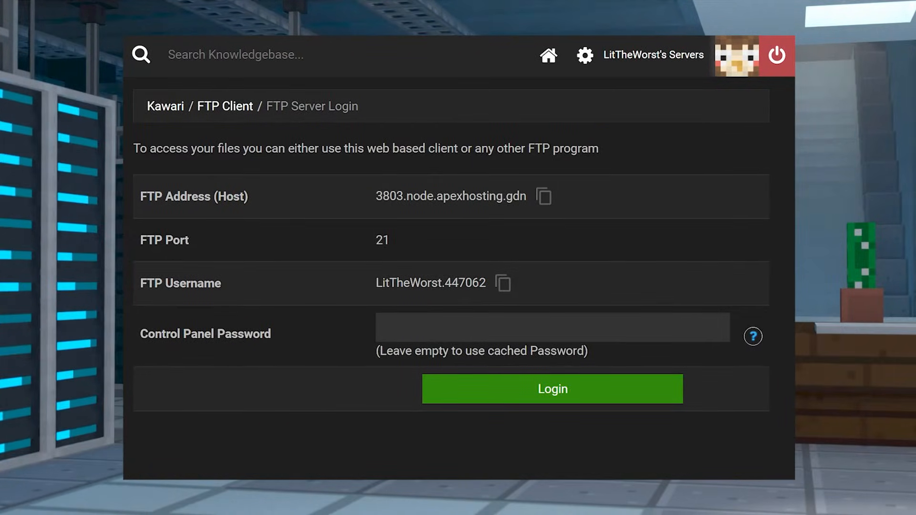
click(552, 389)
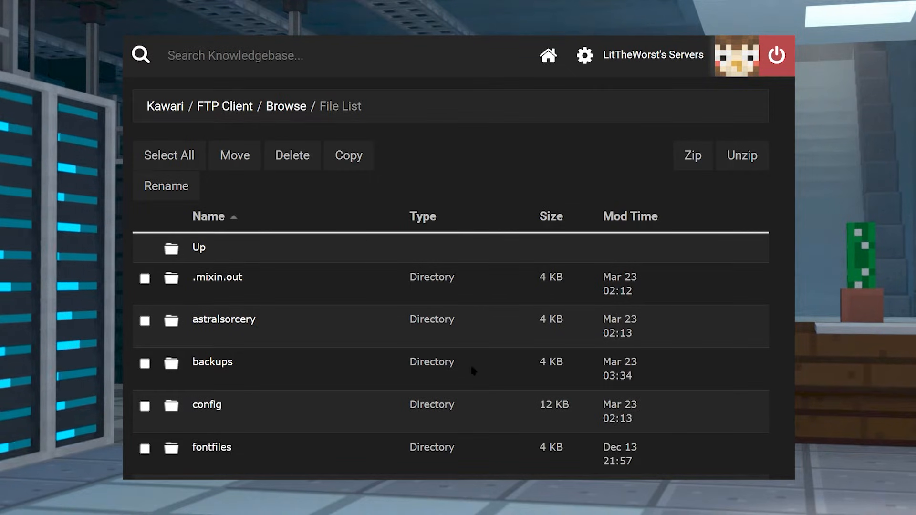
scroll(down, 3)
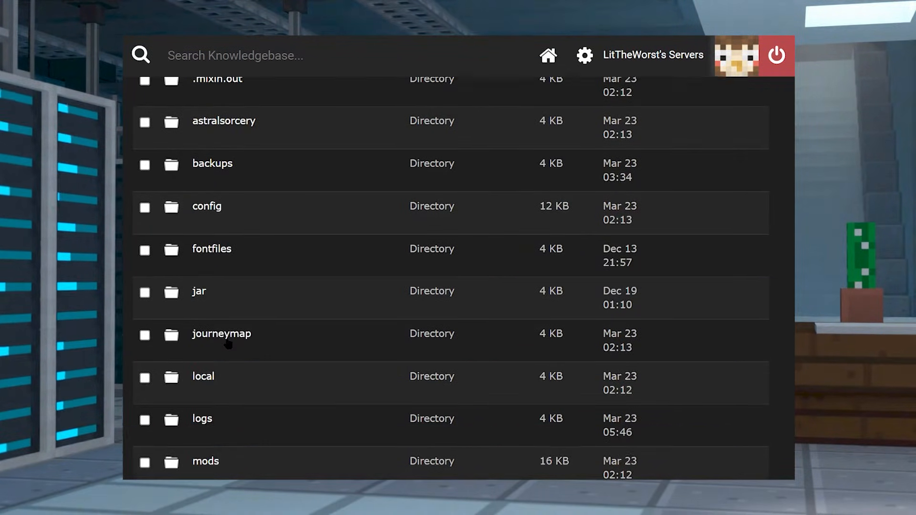
mouse_move(151, 307)
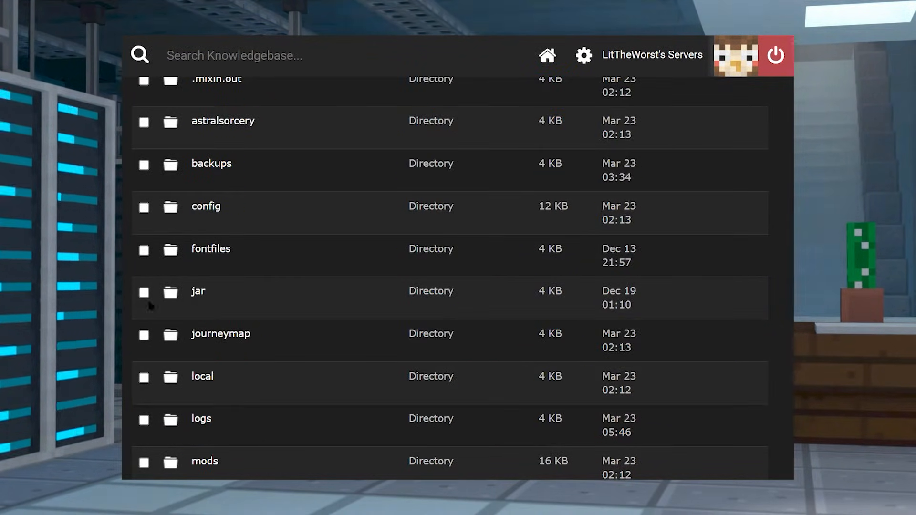
click(143, 292)
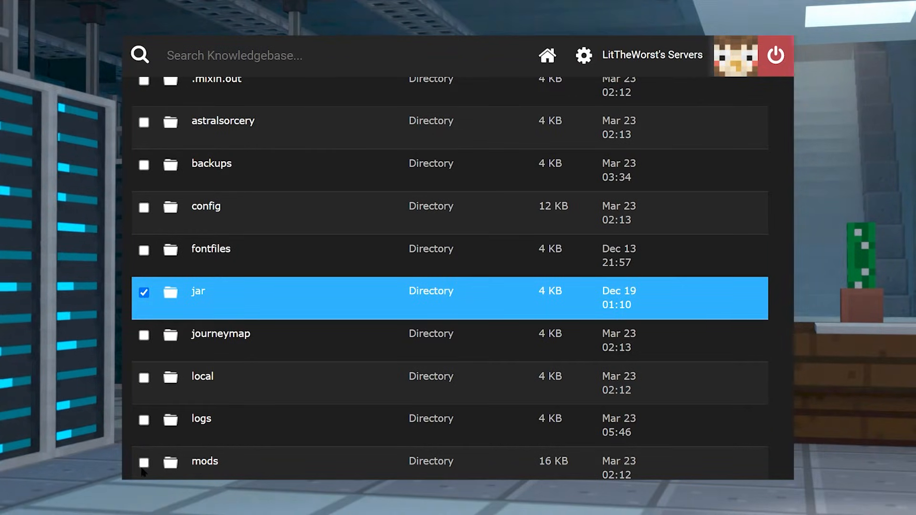
click(144, 460)
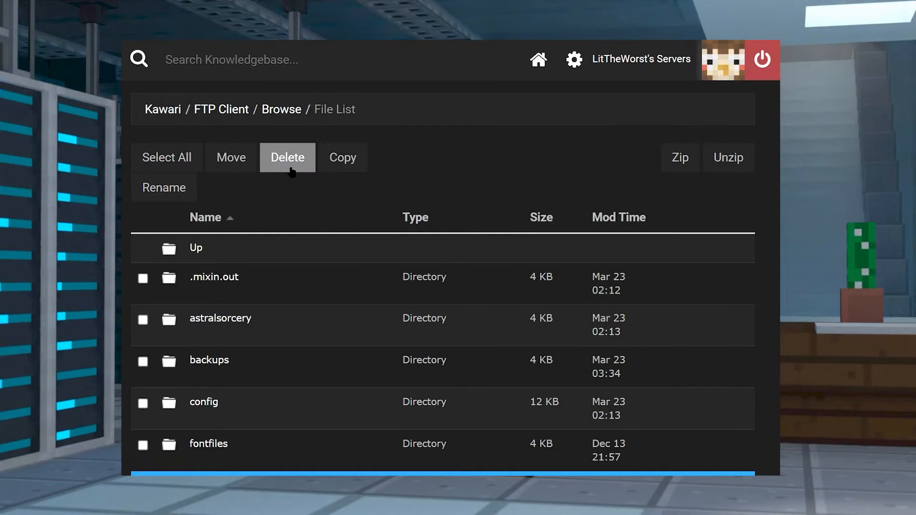
Delete and confirm removal of the jar and mods folders, then return to Kawari's overview
click(287, 157)
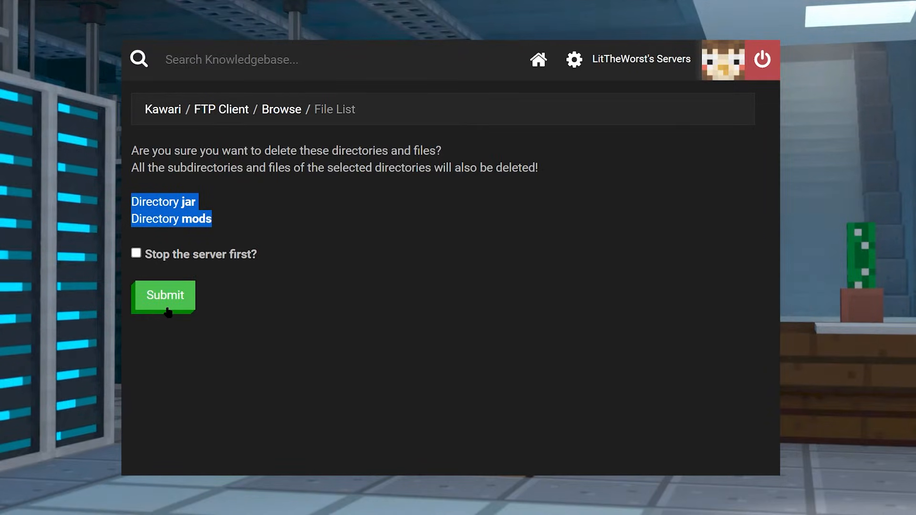
click(164, 295)
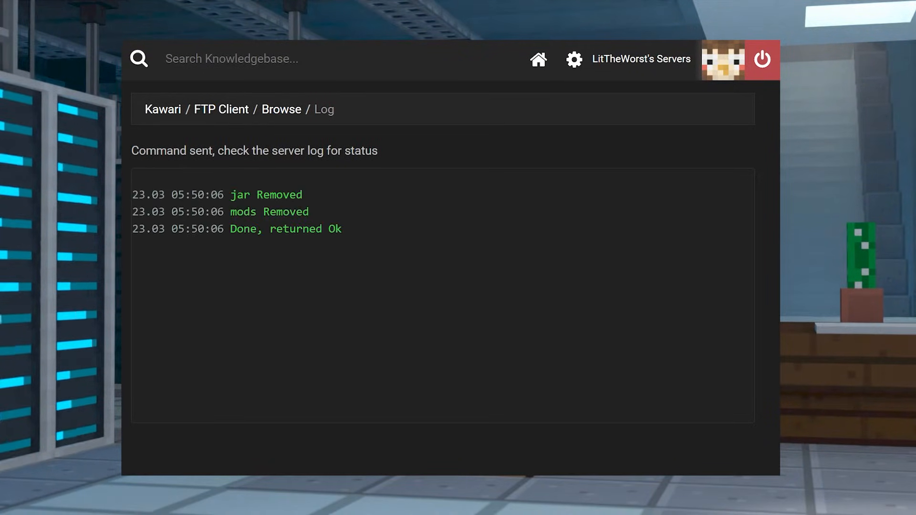
mouse_move(372, 243)
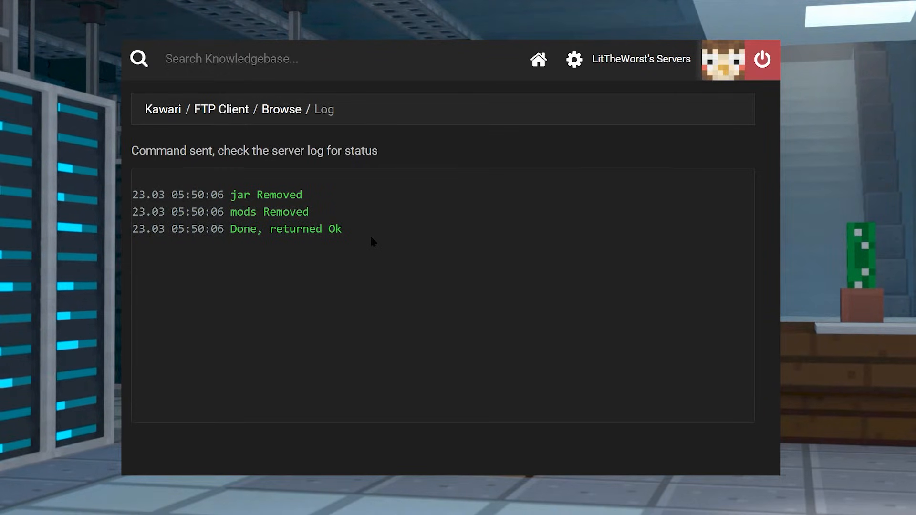
mouse_move(390, 257)
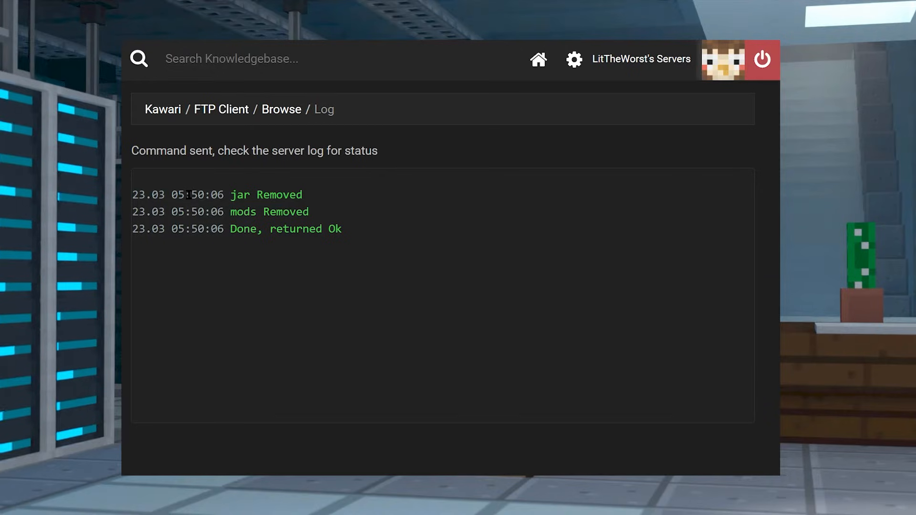
mouse_move(162, 110)
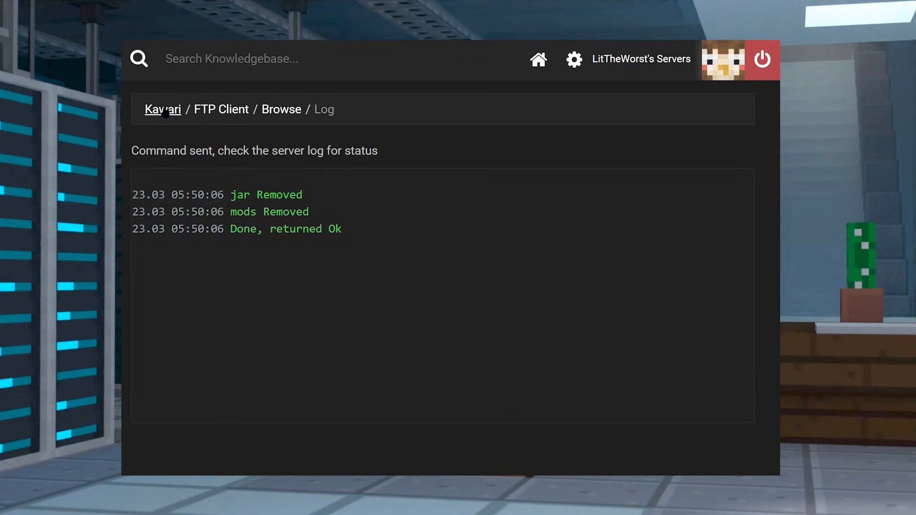
click(164, 109)
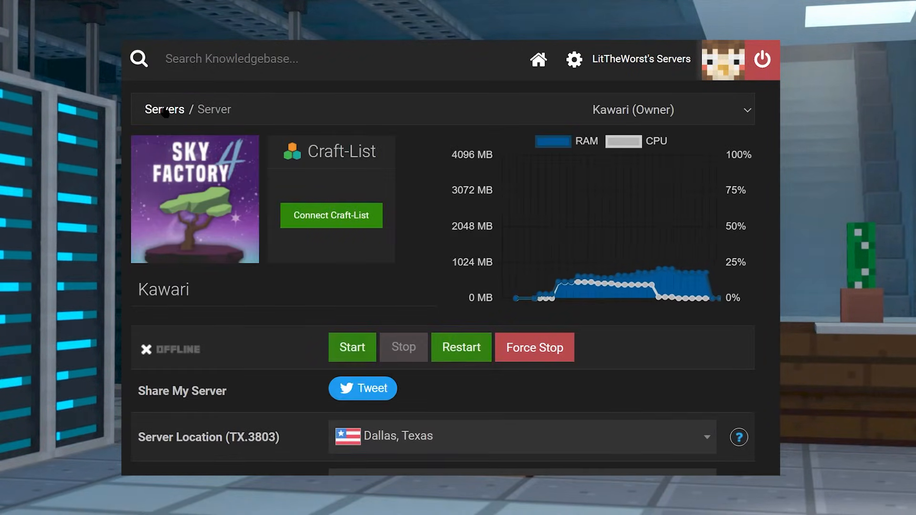
mouse_move(462, 347)
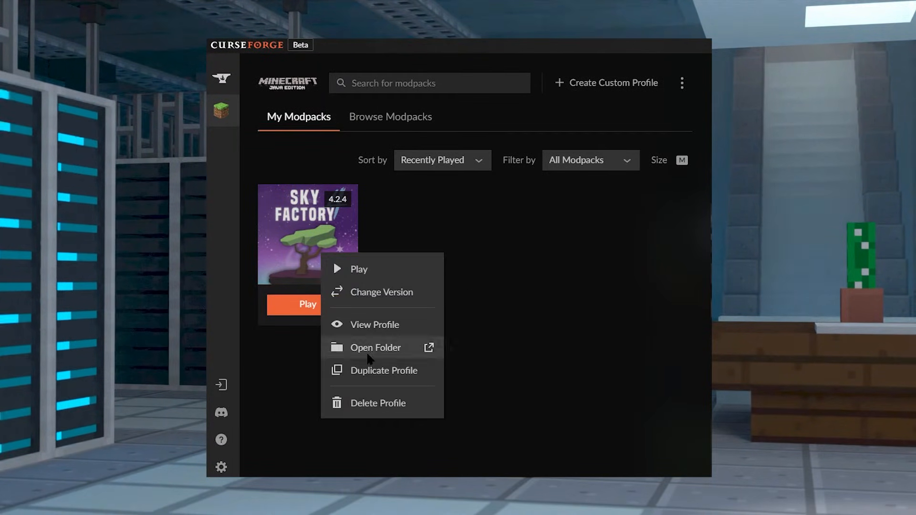
Delete the SkyFactory 4 profile in CurseForge along with its profile backups
click(378, 403)
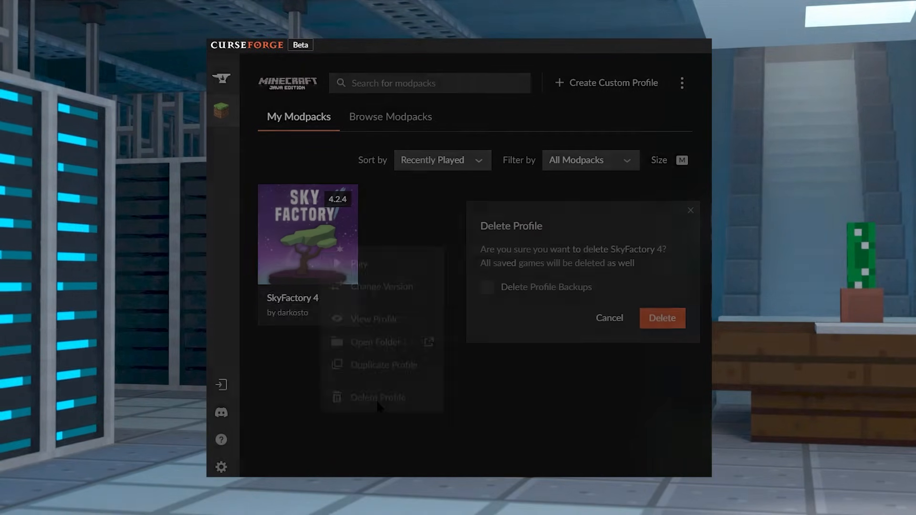
click(488, 287)
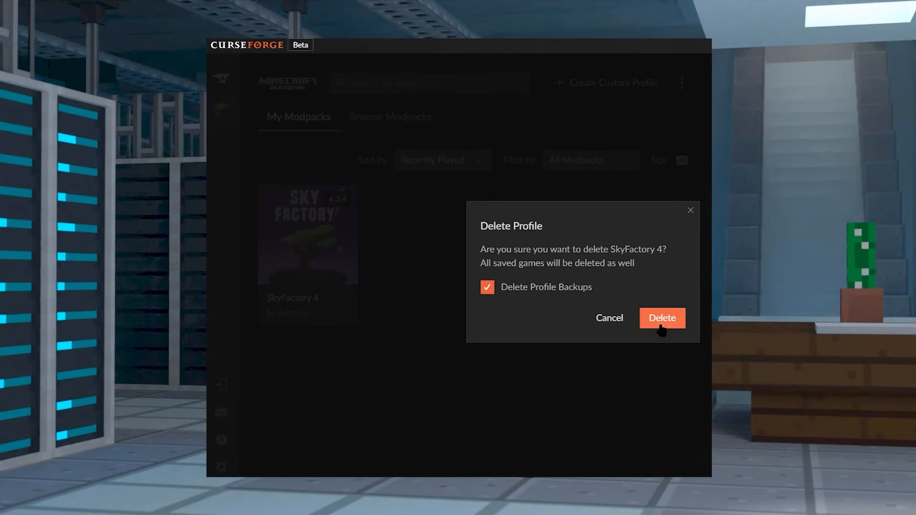
click(662, 318)
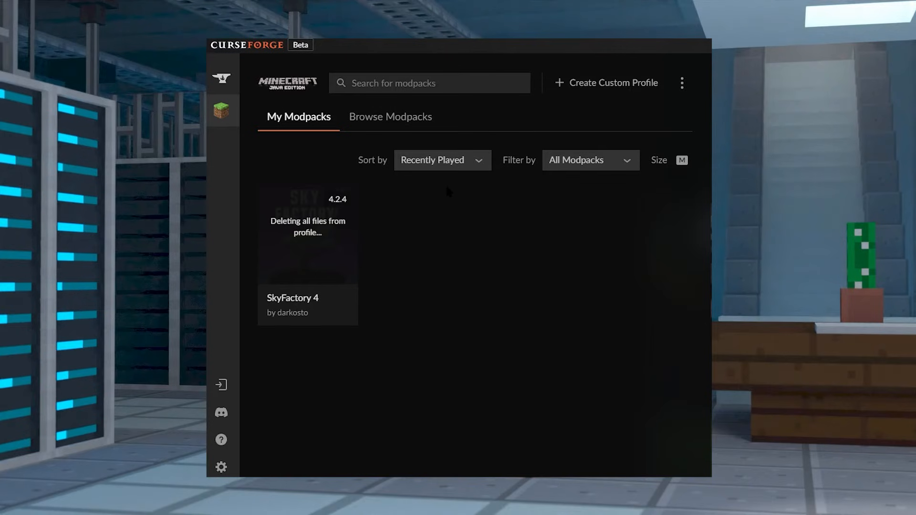
Search modpacks for 'skyfactory' and install SkyFactory 4 again
click(390, 117)
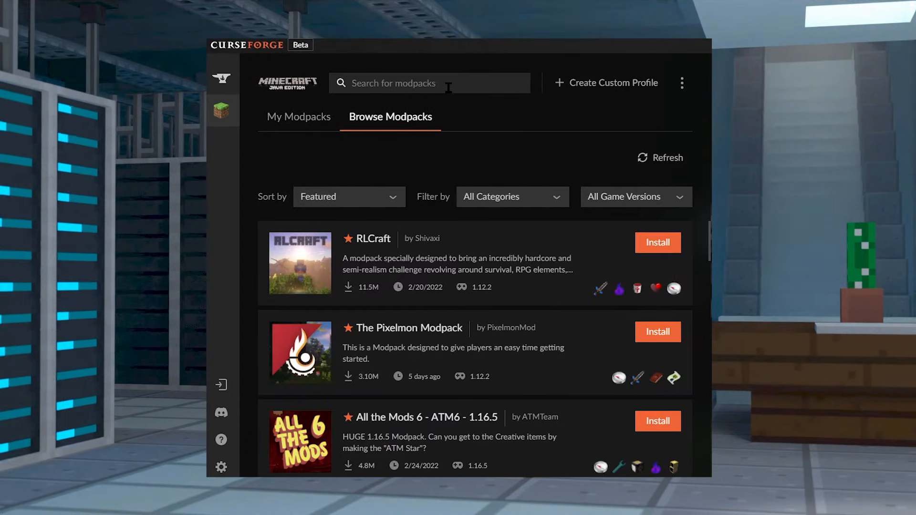
text(skyfactory)
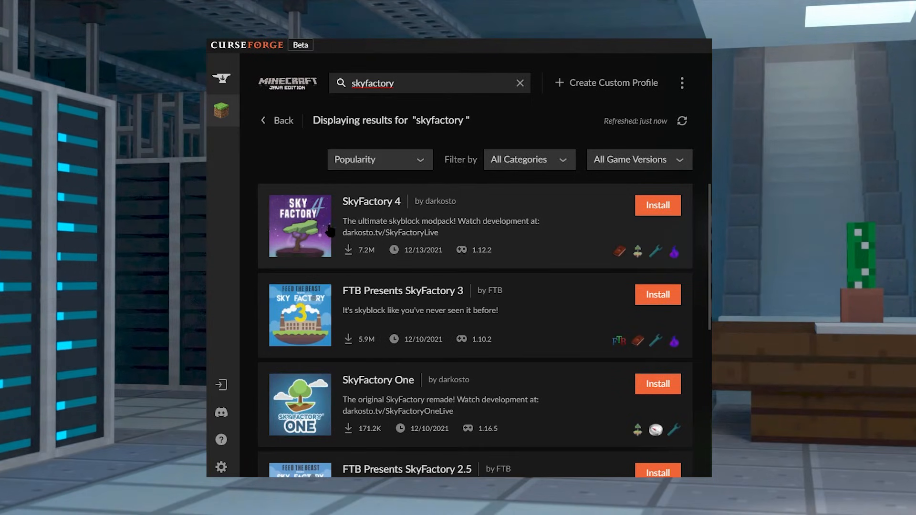
click(371, 201)
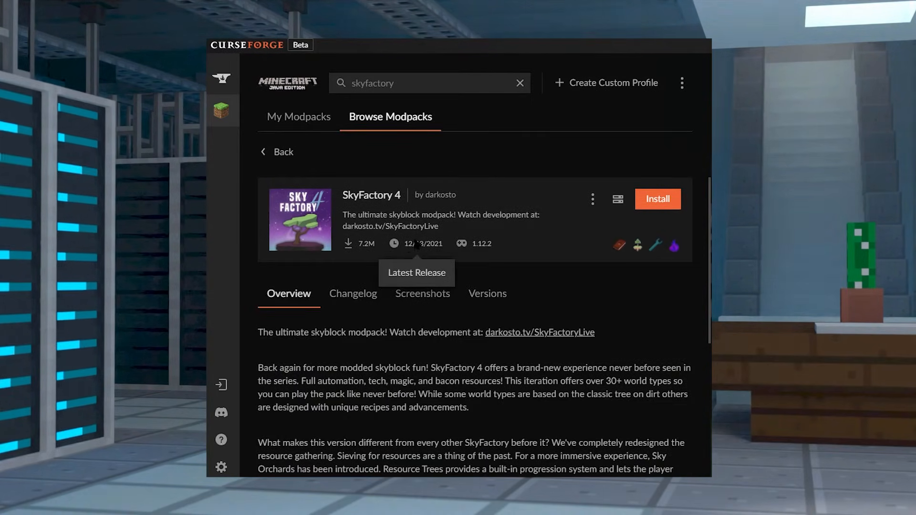
click(487, 294)
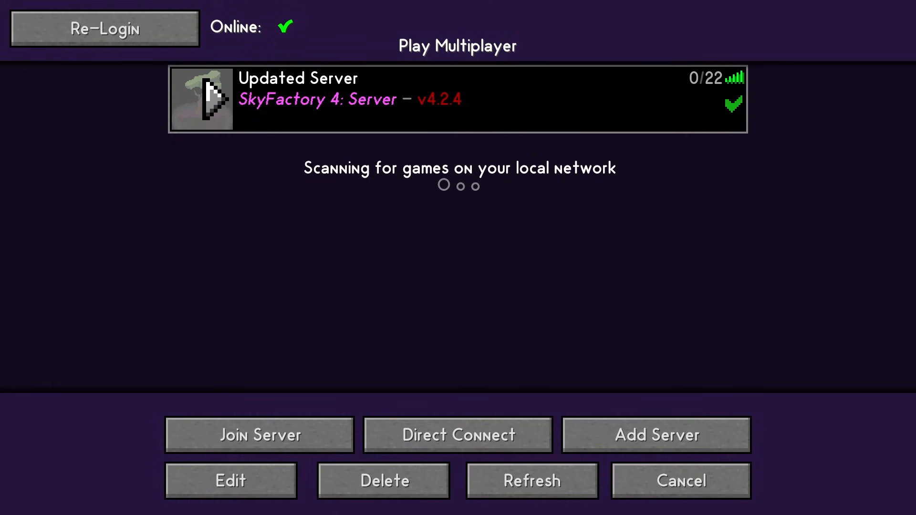
mouse_move(734, 108)
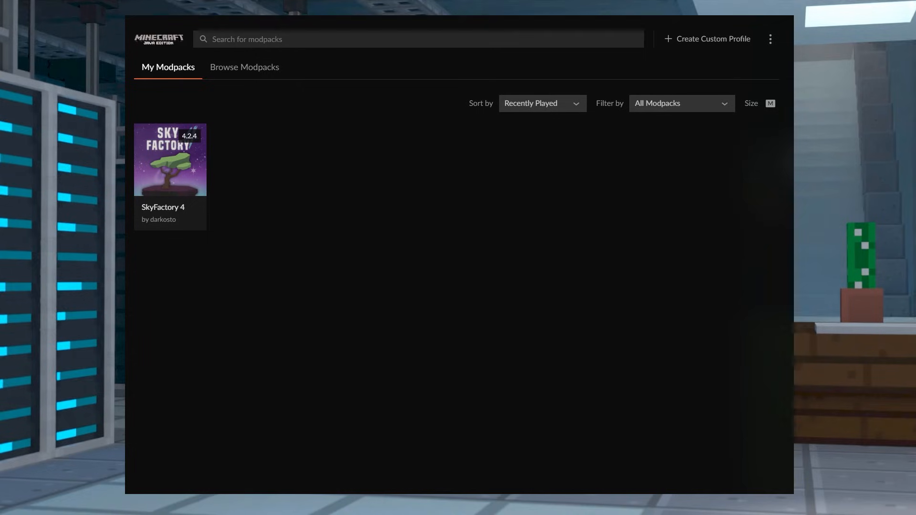
mouse_move(170, 160)
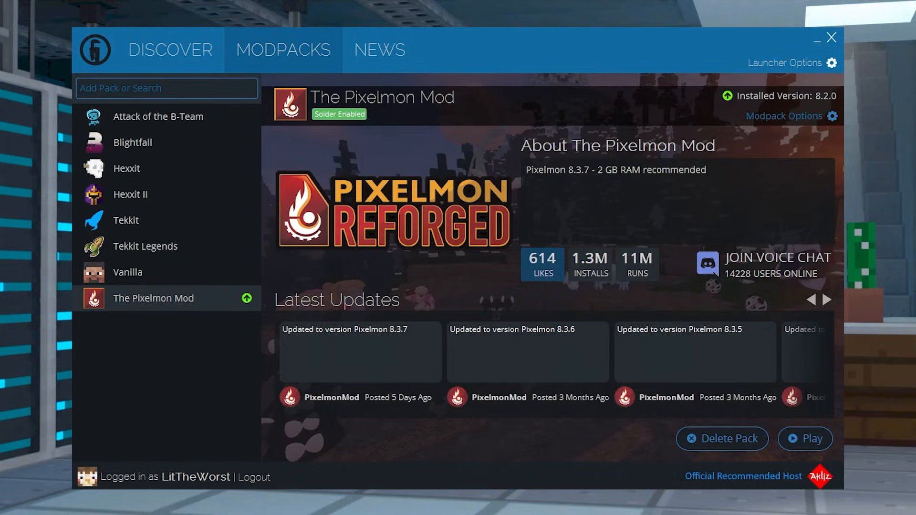
mouse_move(460, 226)
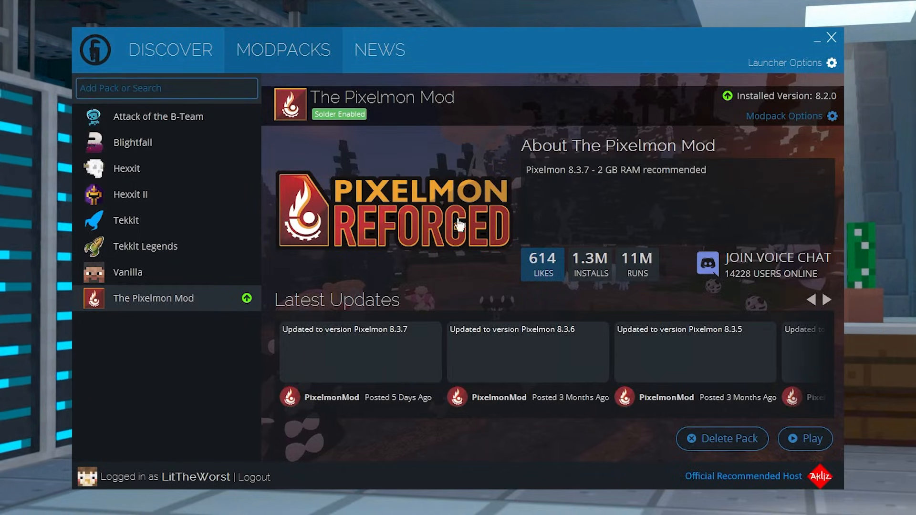
click(168, 88)
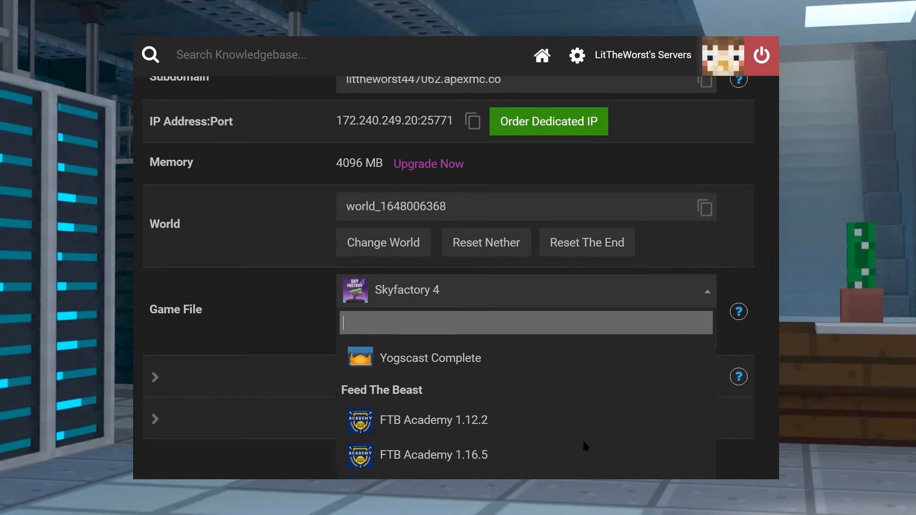
Scroll the game file list down to the TNP Limitless and Valhelsia entries
scroll(down, 3)
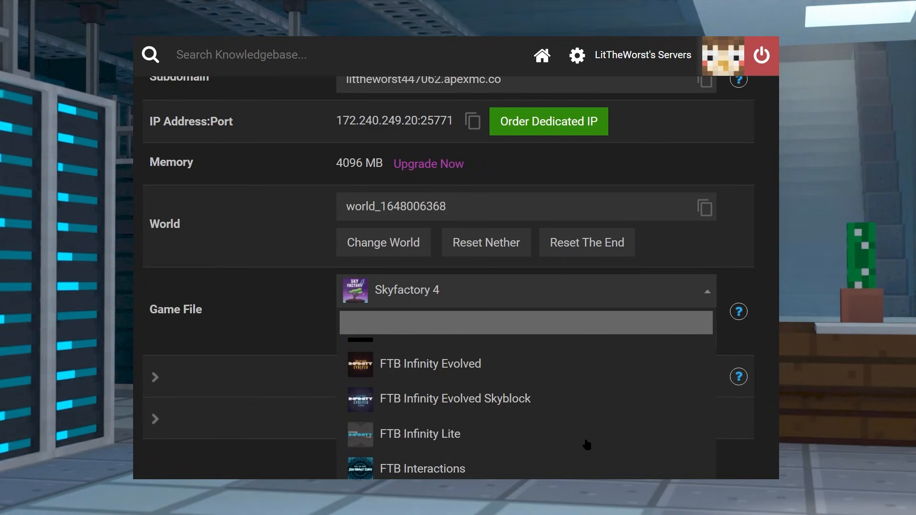
scroll(down, 3)
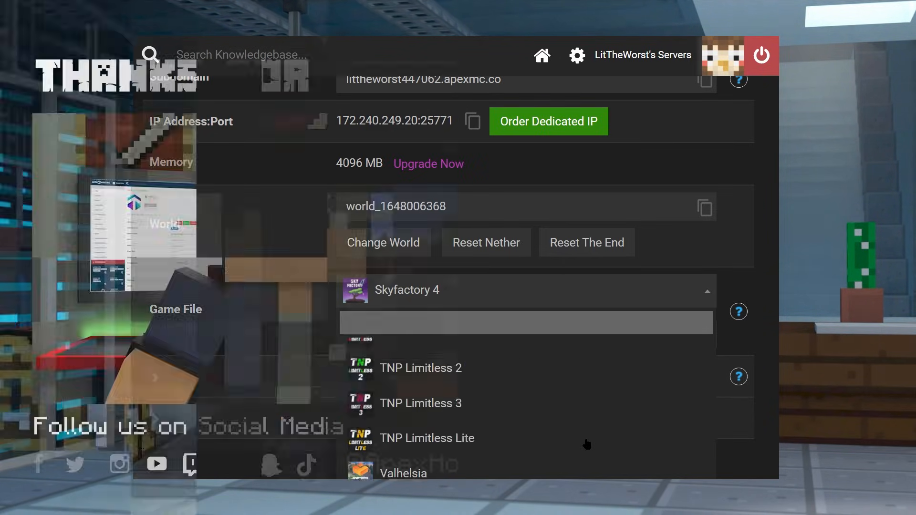